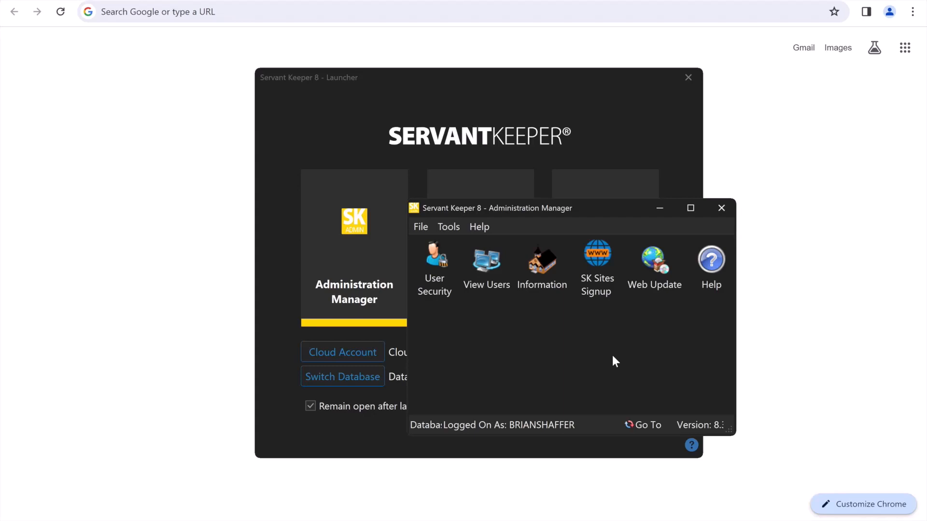
mouse_move(422, 282)
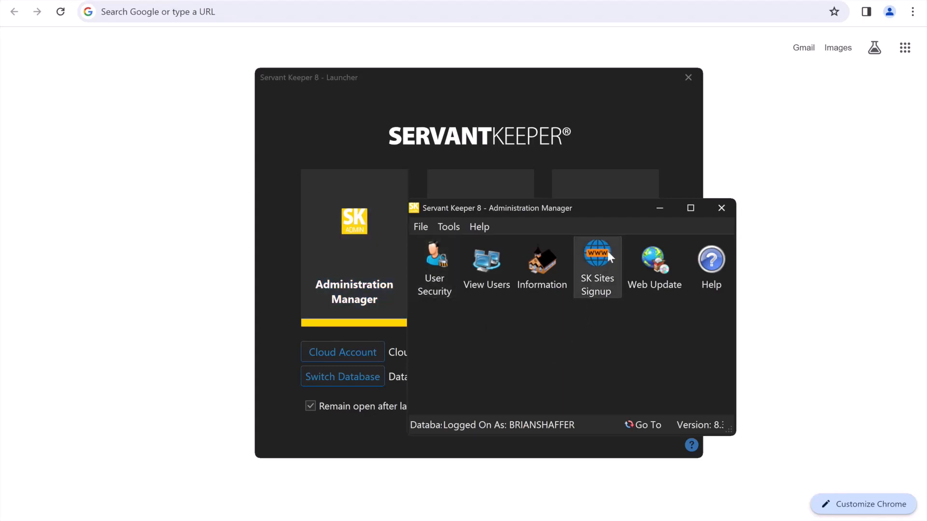
mouse_move(603, 269)
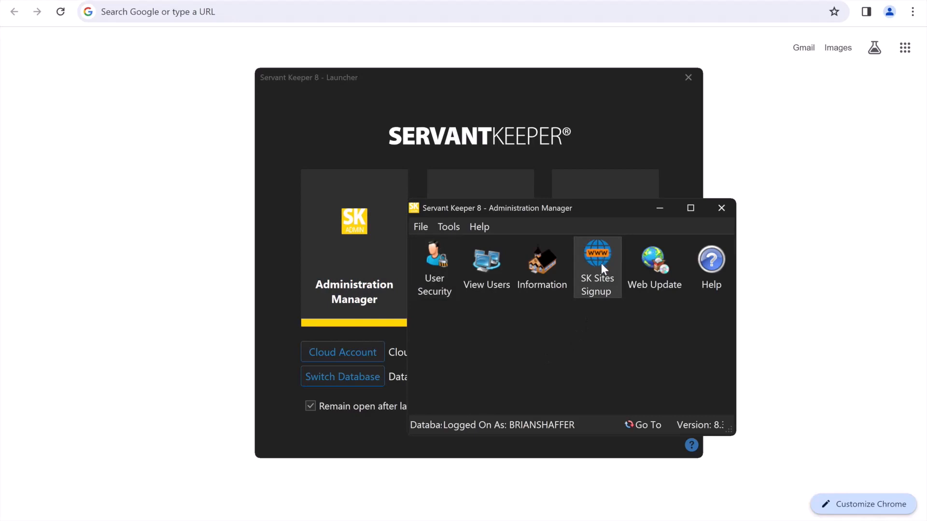
Step: Start SK Sites Signup from the Administration Manager toolbar to see the plan notice
left_click(597, 266)
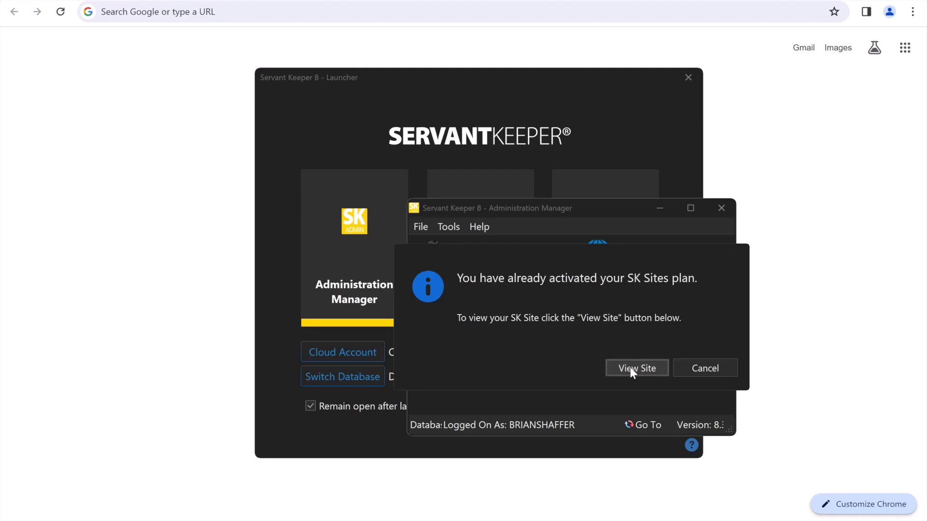
Step: View the Bridgeport Church site and enter its Administration area from Site Options
left_click(636, 368)
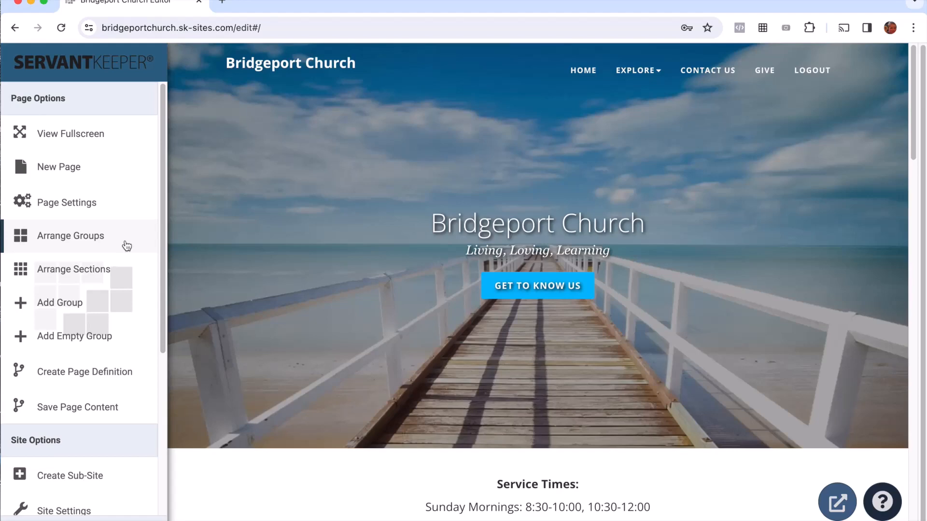
mouse_move(272, 235)
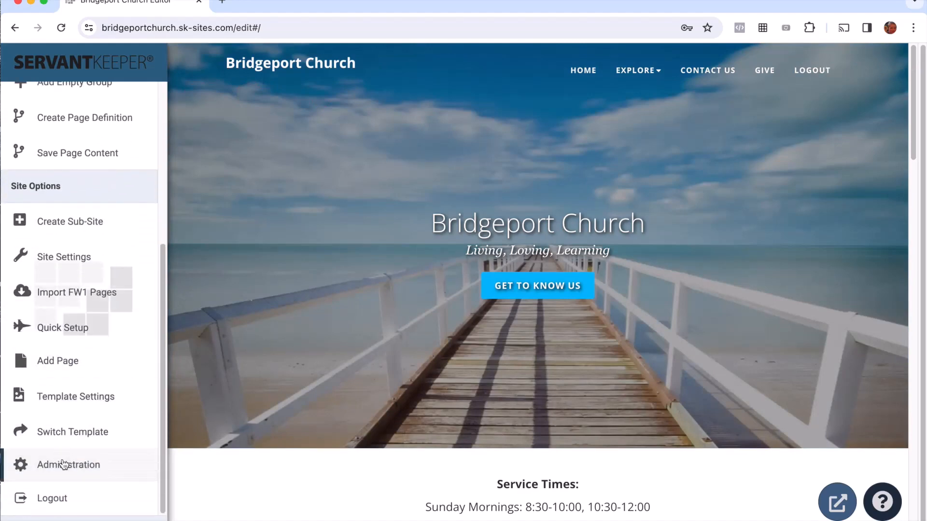
left_click(69, 464)
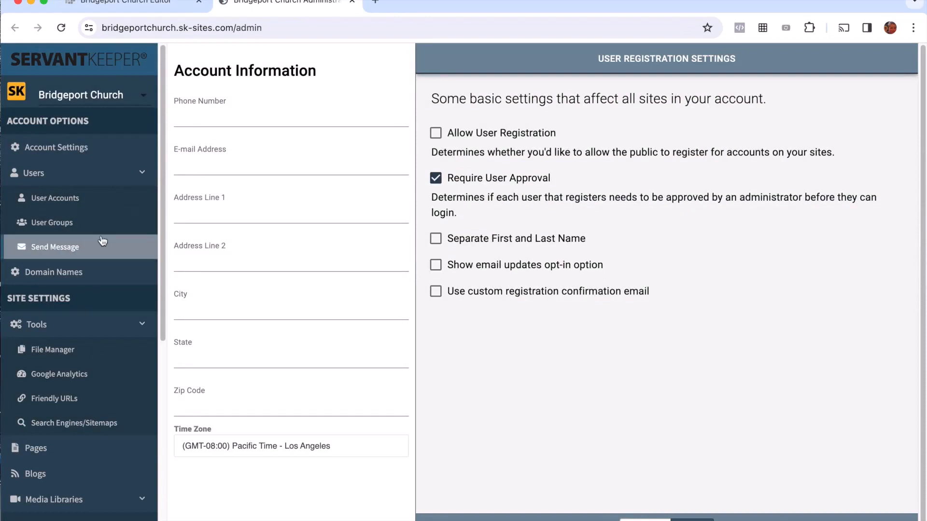
scroll("down", 3)
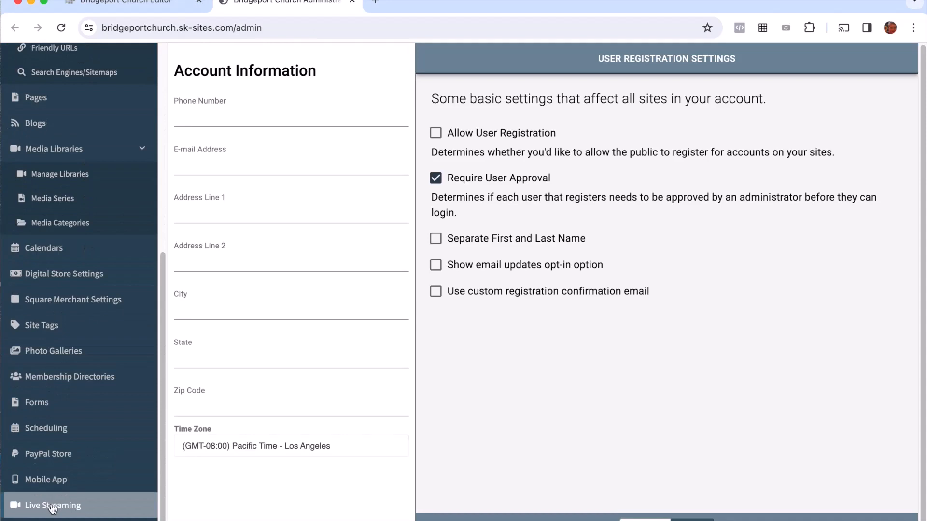
Step: Get started in Live Streaming admin so Main Channel is created with publishing info
left_click(52, 505)
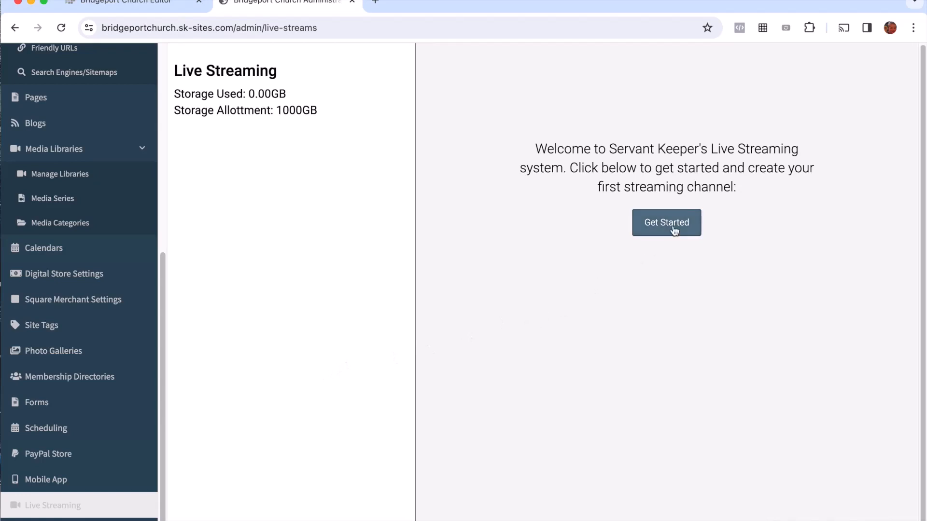
left_click(666, 223)
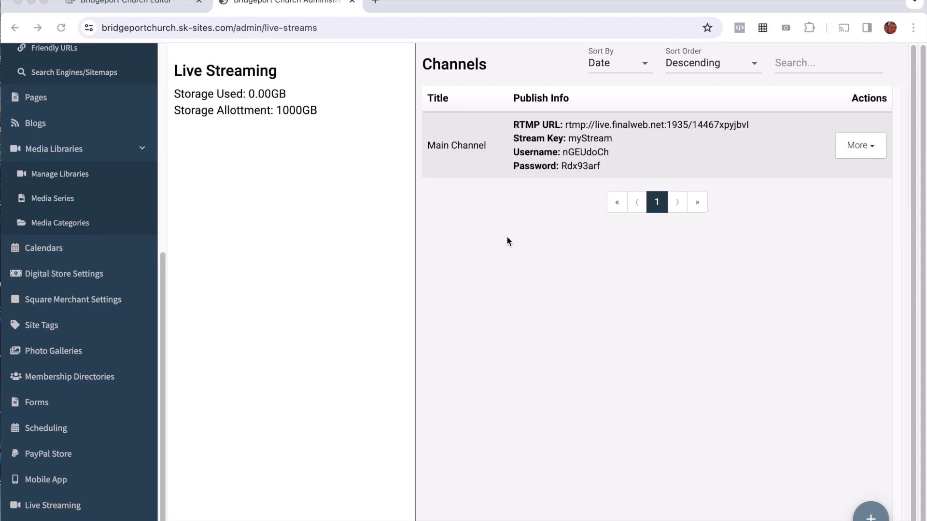
mouse_move(506, 241)
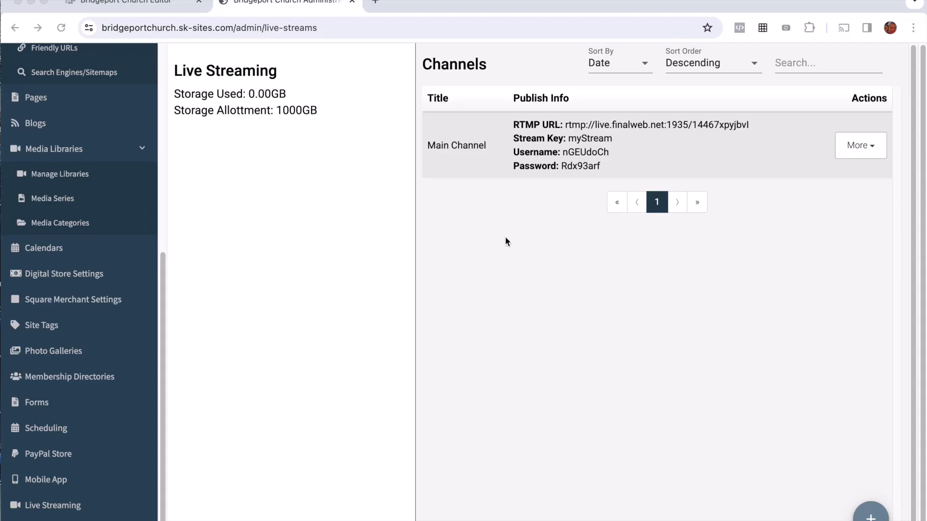
Step: Visit obsproject.com in a new tab, then launch OBS Studio via Spotlight search 'obs'
left_click(396, 2)
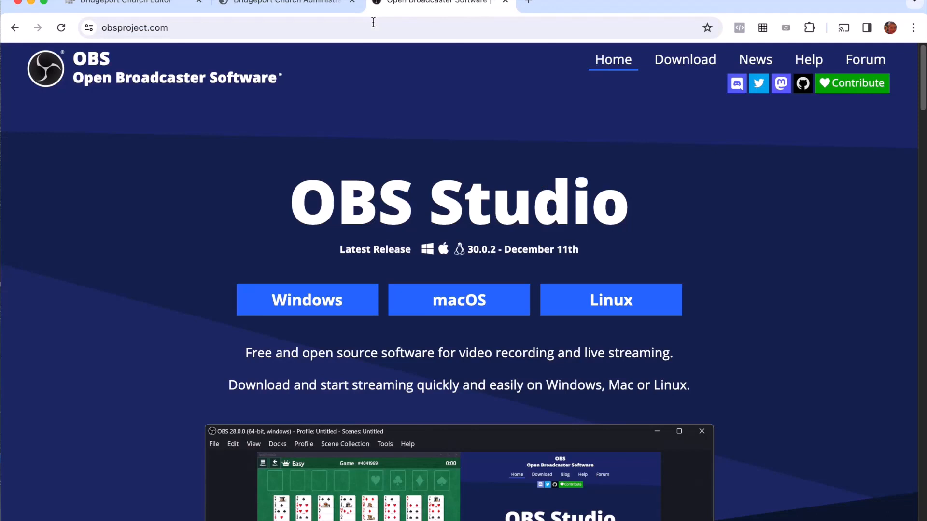
mouse_move(307, 300)
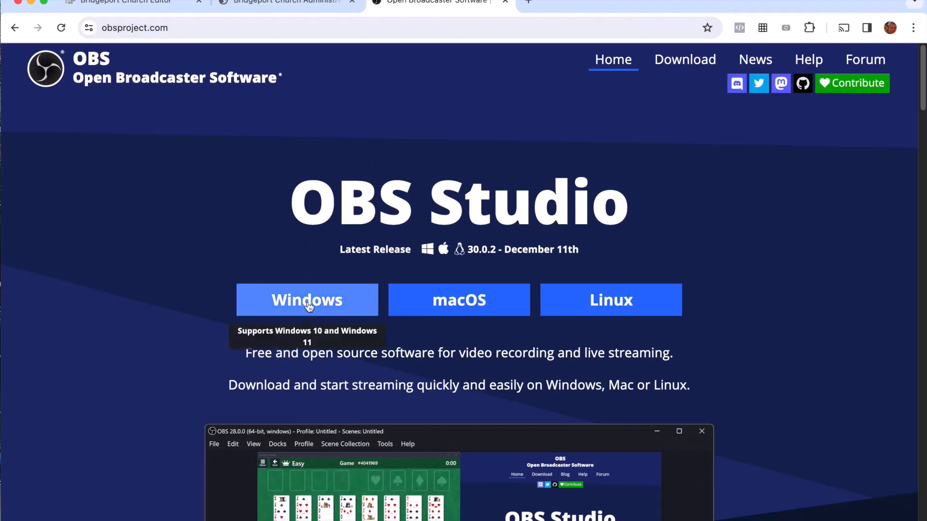
mouse_move(214, 226)
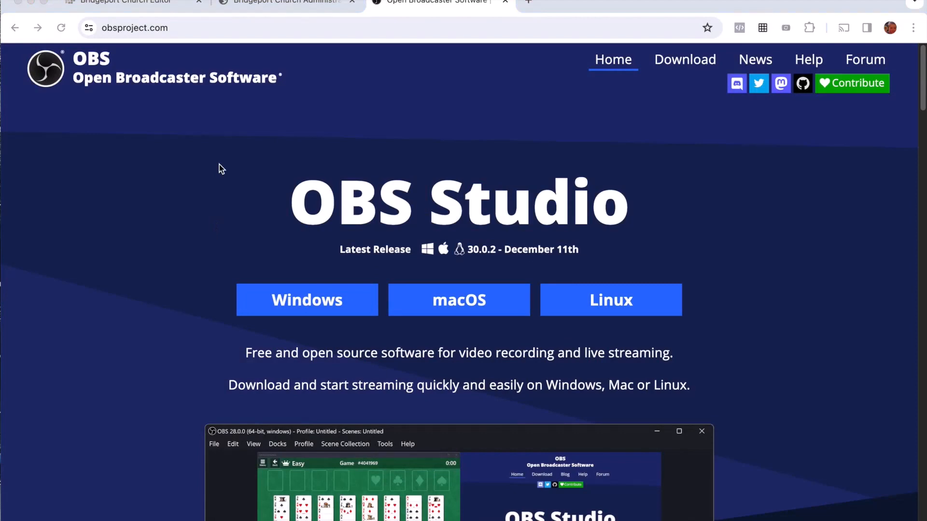
type("obs")
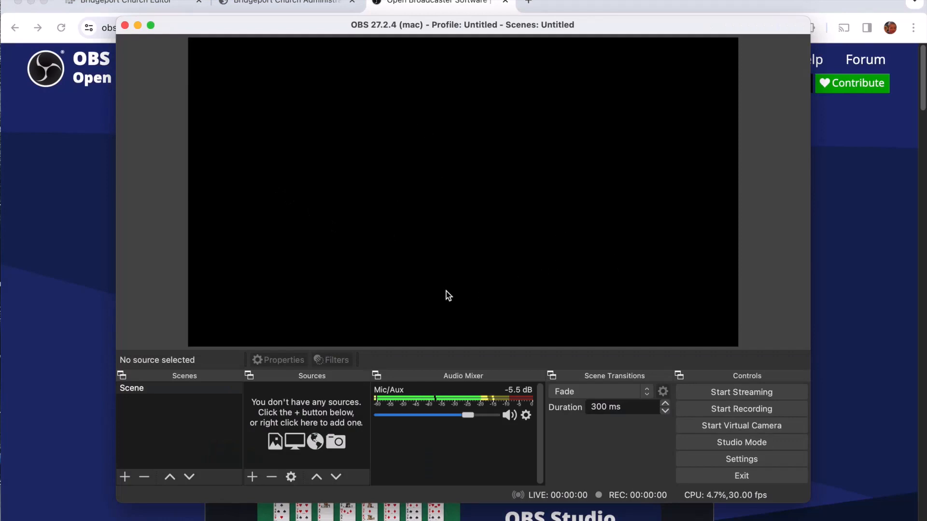
mouse_move(436, 40)
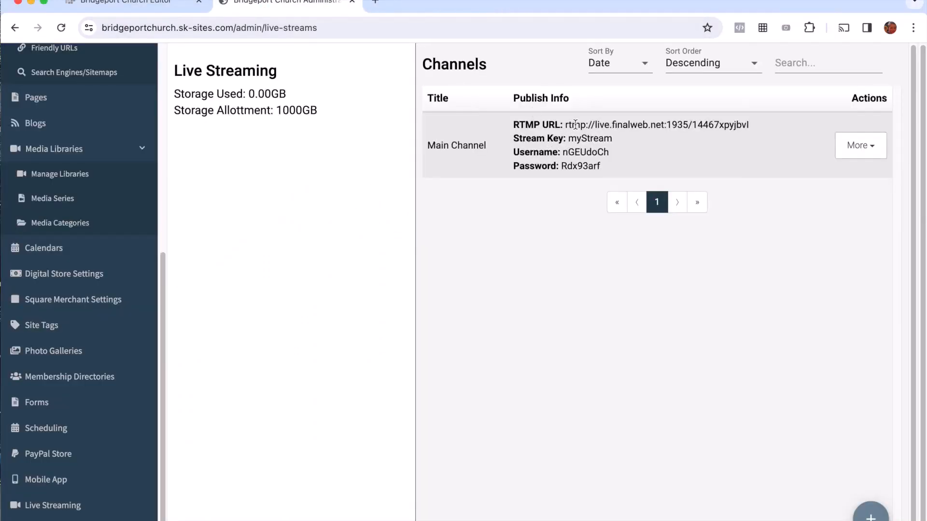
Step: Select and copy Main Channel's RTMP URL from the SK Sites Channels table
left_click_drag(567, 125, 746, 124)
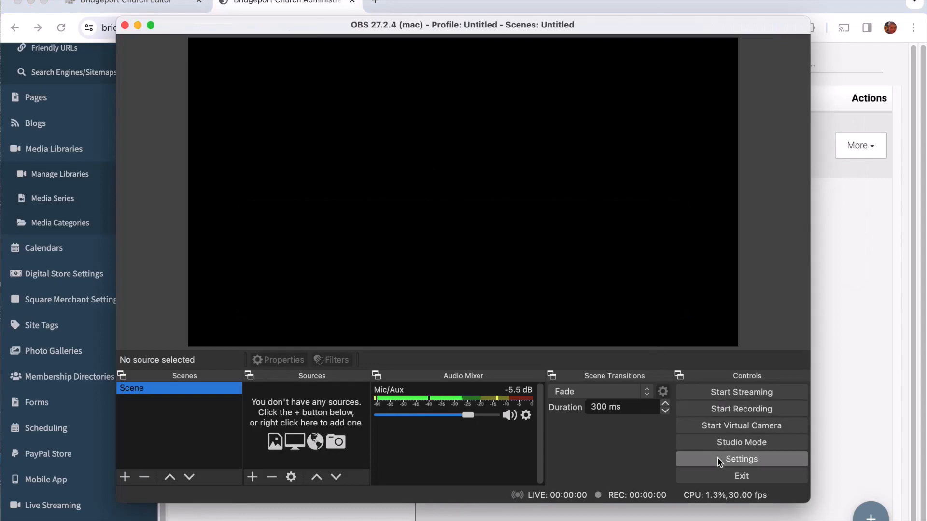
left_click(740, 460)
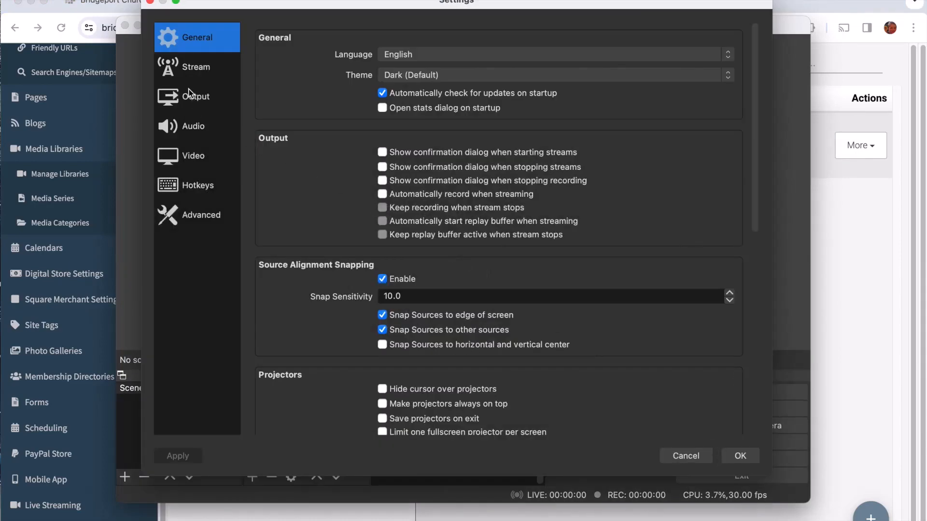
left_click(195, 66)
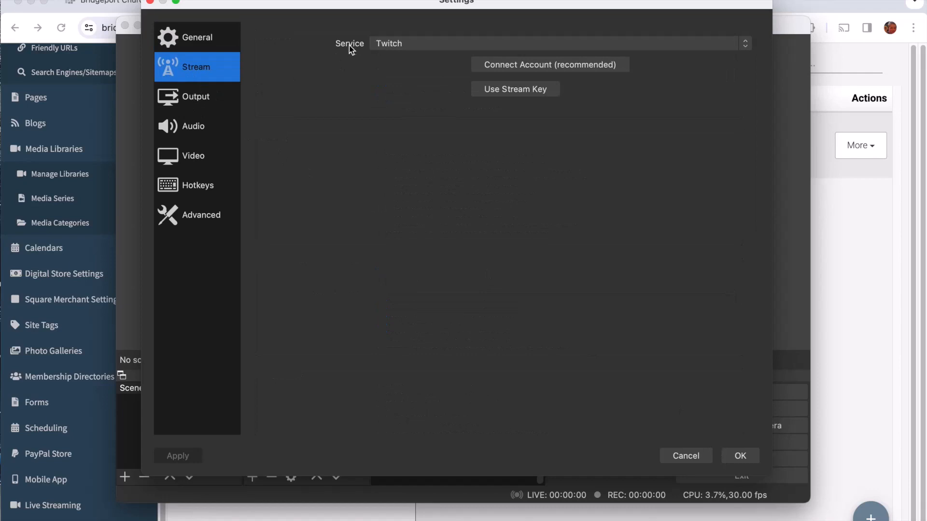
left_click(556, 43)
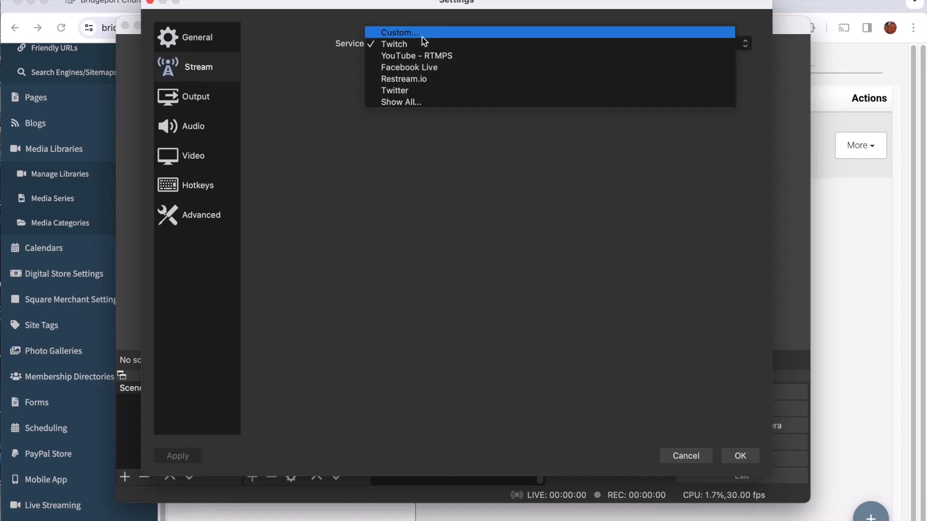
left_click(399, 33)
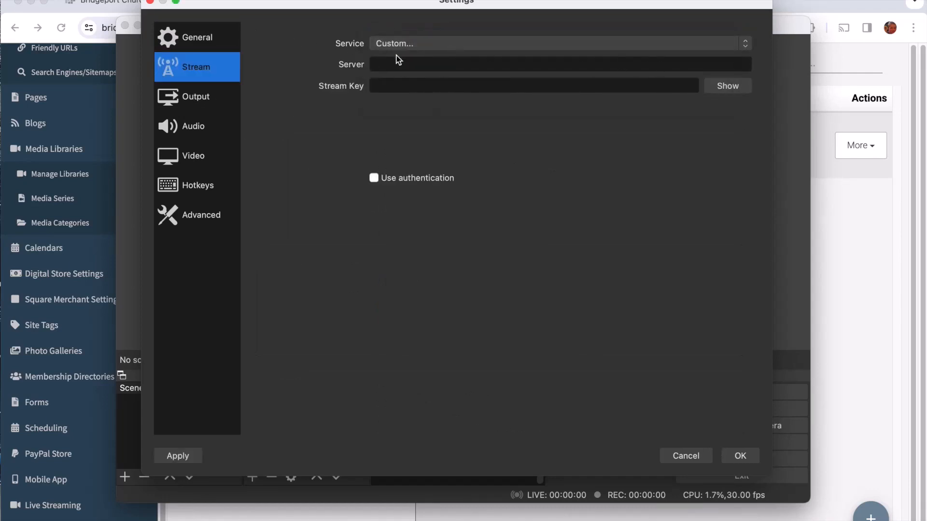
left_click(532, 64)
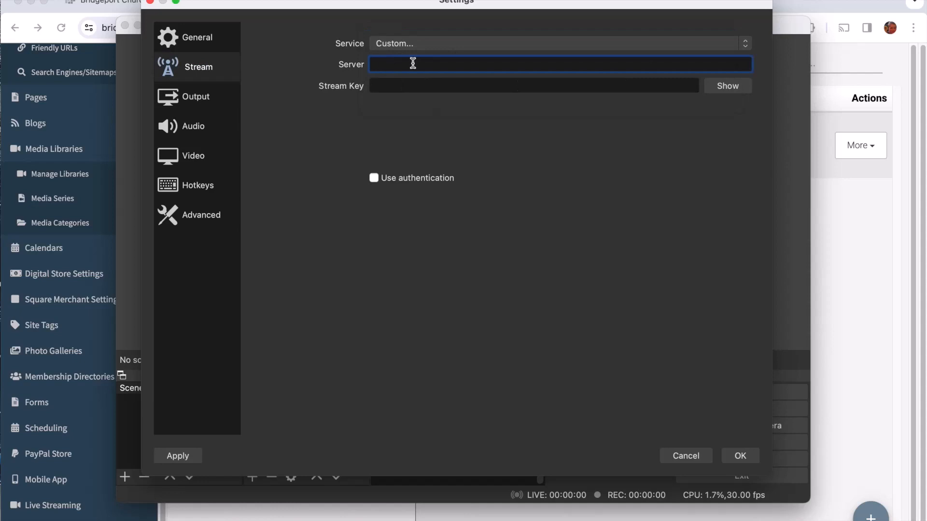
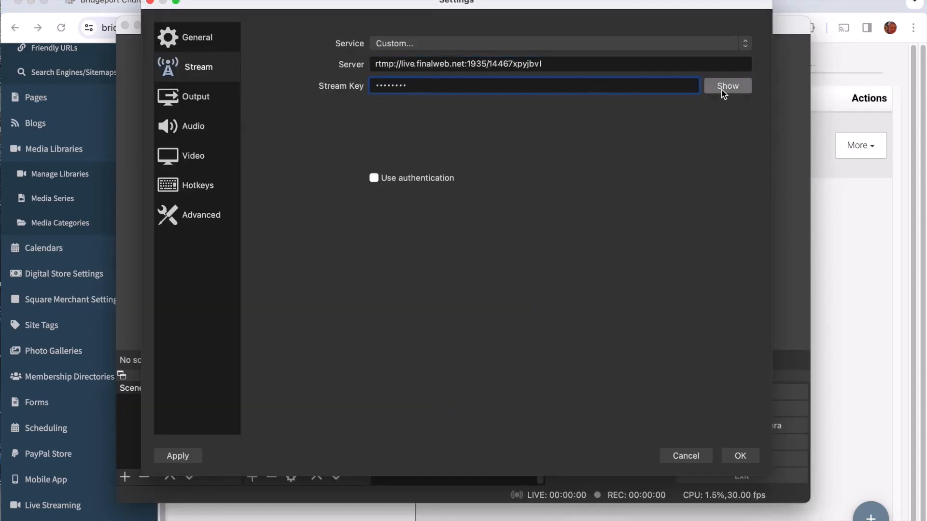
left_click(728, 86)
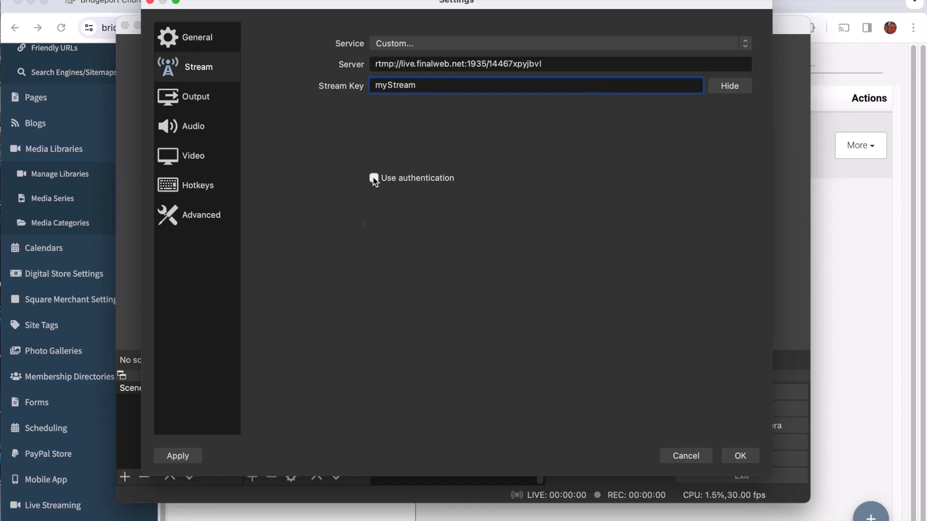
left_click(374, 178)
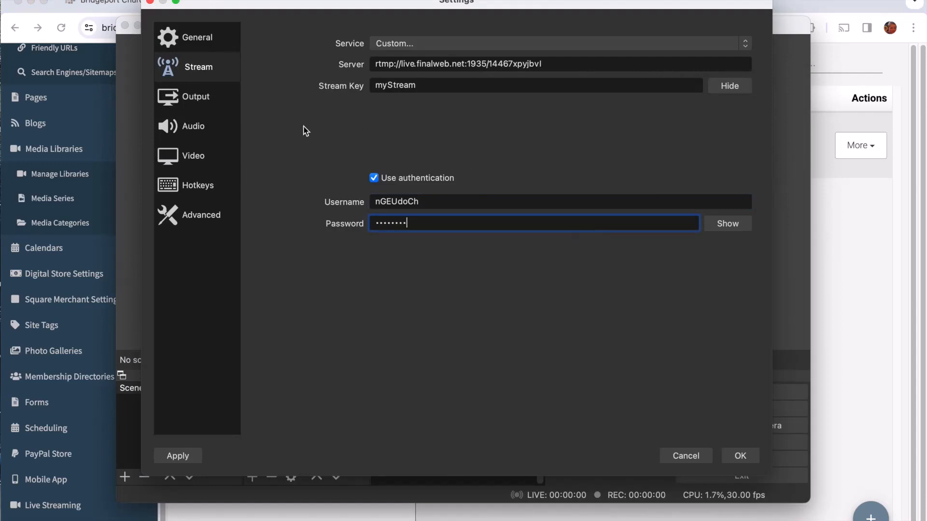
mouse_move(198, 105)
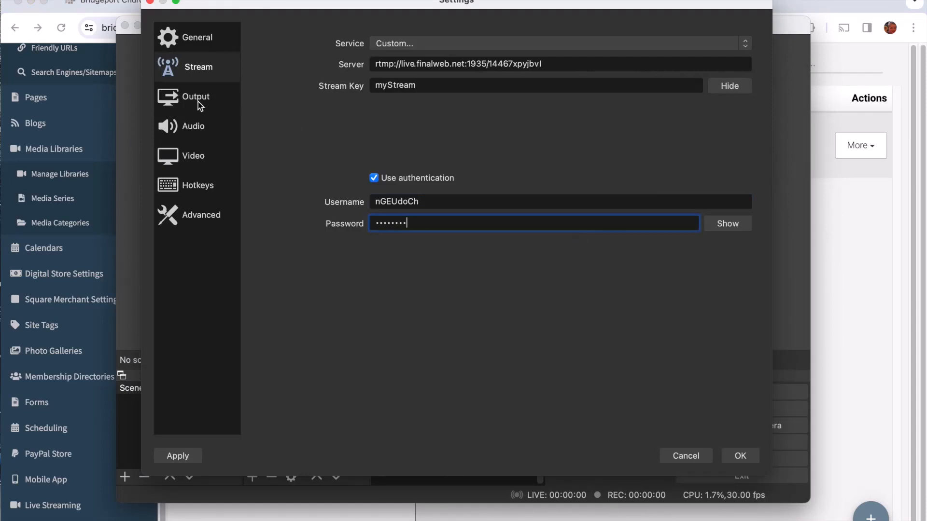
Step: In Output settings try bitrate 2500, restore 1000 Kbps, and save with OK
left_click(195, 97)
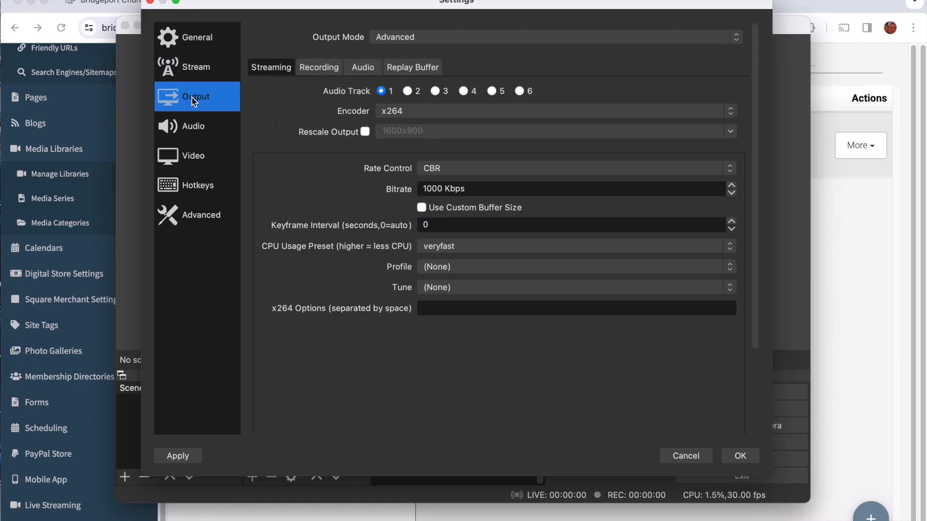
mouse_move(432, 199)
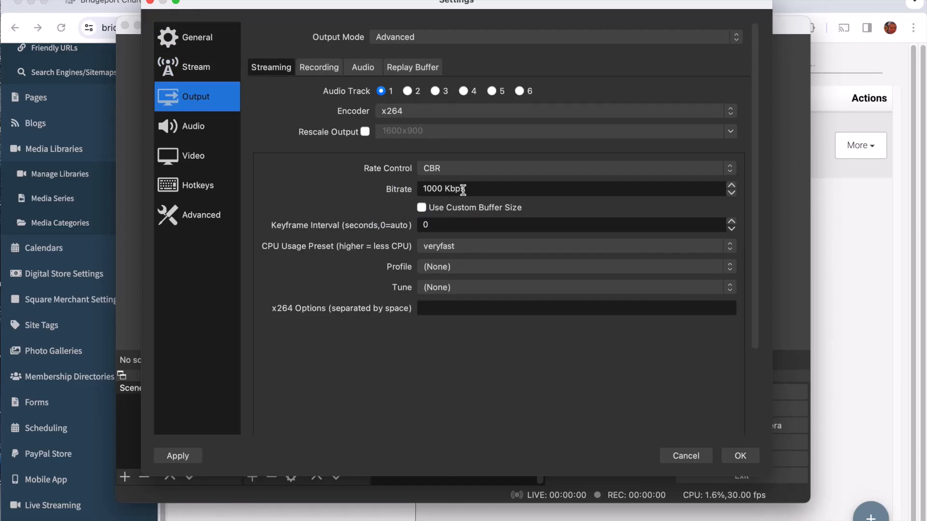
mouse_move(480, 189)
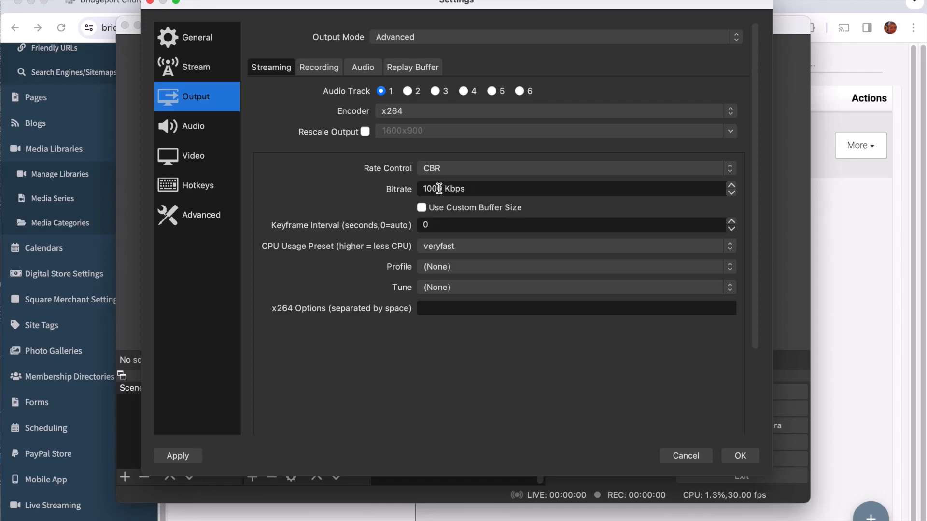
type("250")
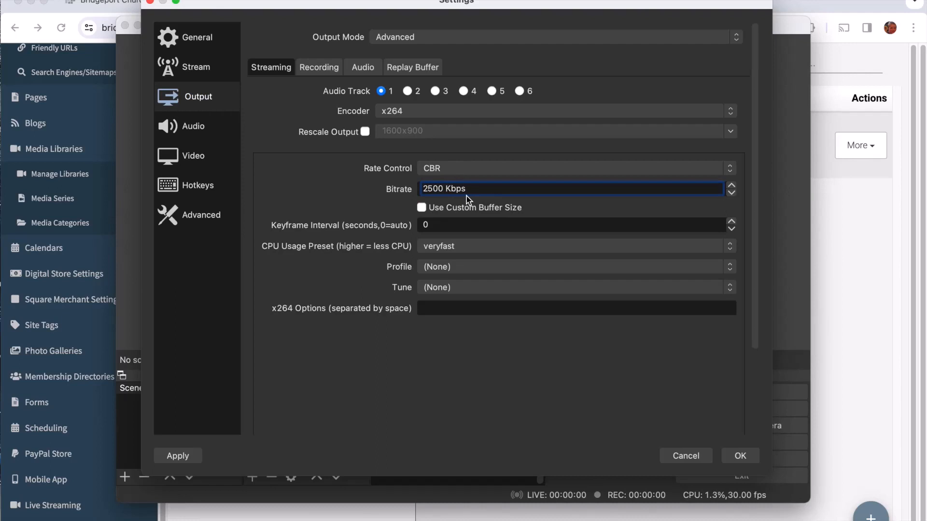
double_click(443, 189)
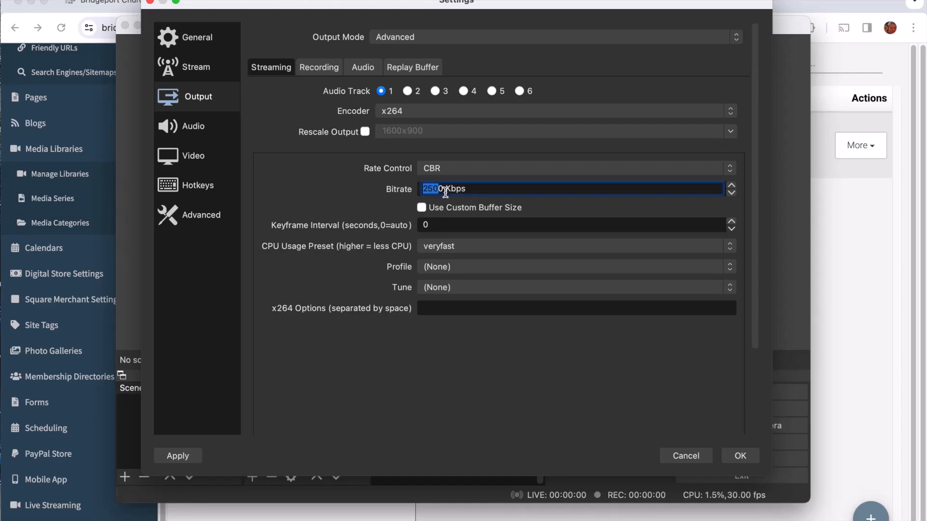
type("1000")
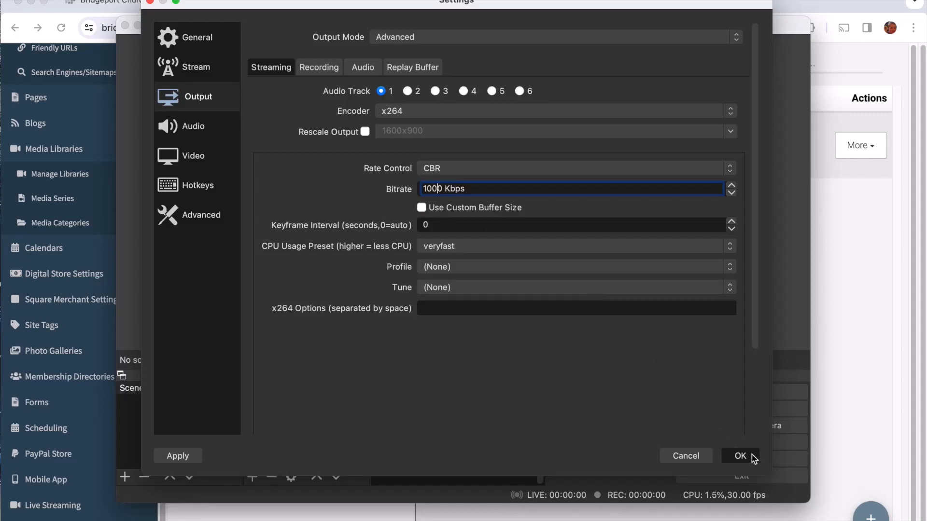
left_click(740, 456)
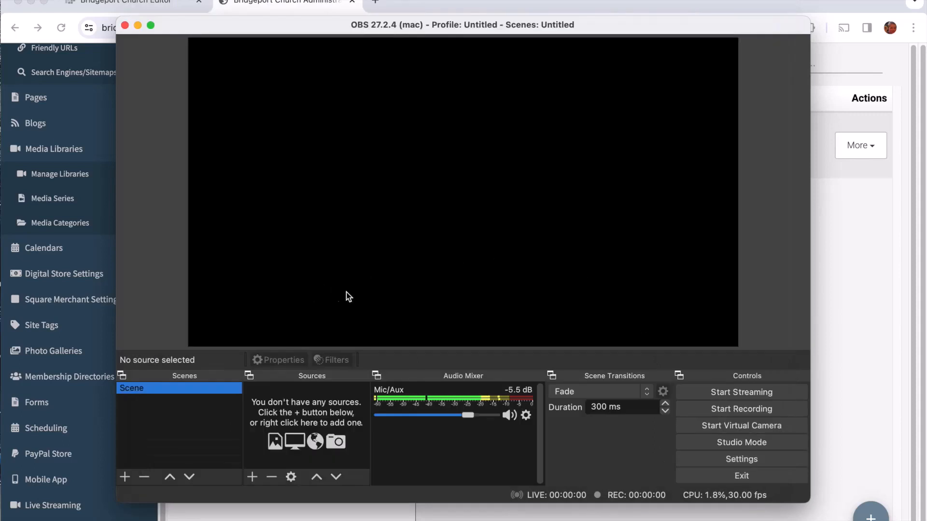
mouse_move(337, 346)
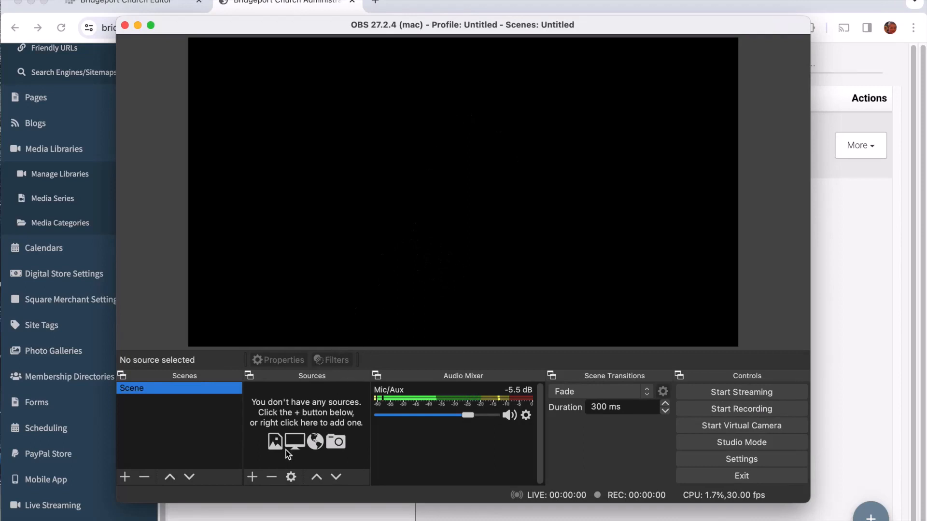
Step: Add a Video Capture Device source using the FaceTime HD Camera to the scene
left_click(251, 477)
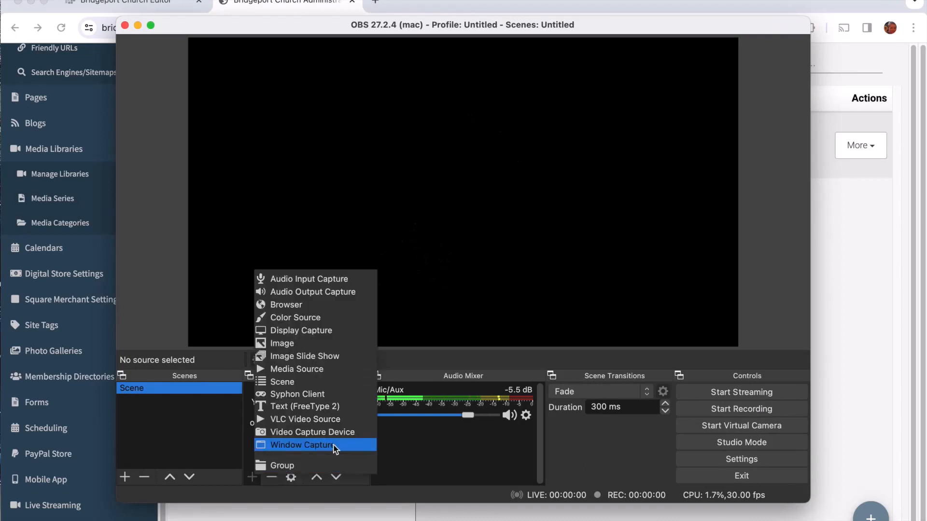
mouse_move(315, 433)
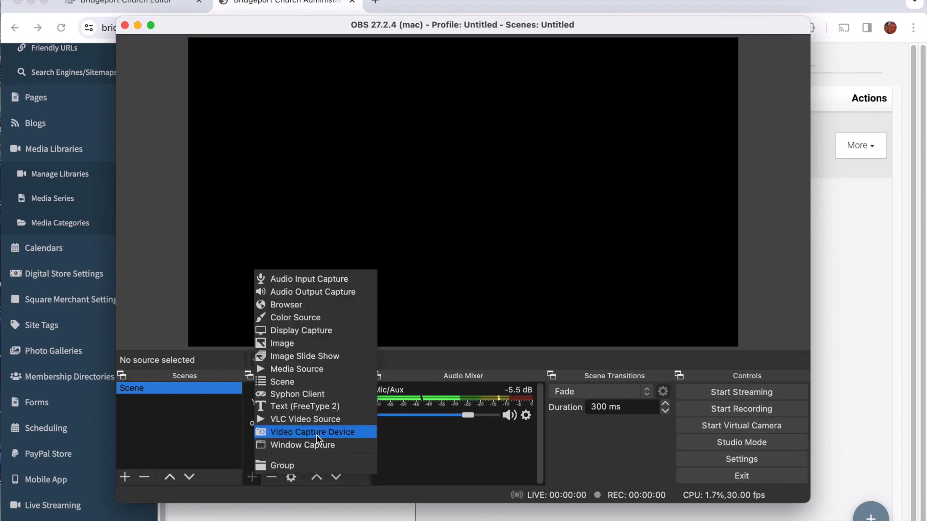
left_click(313, 433)
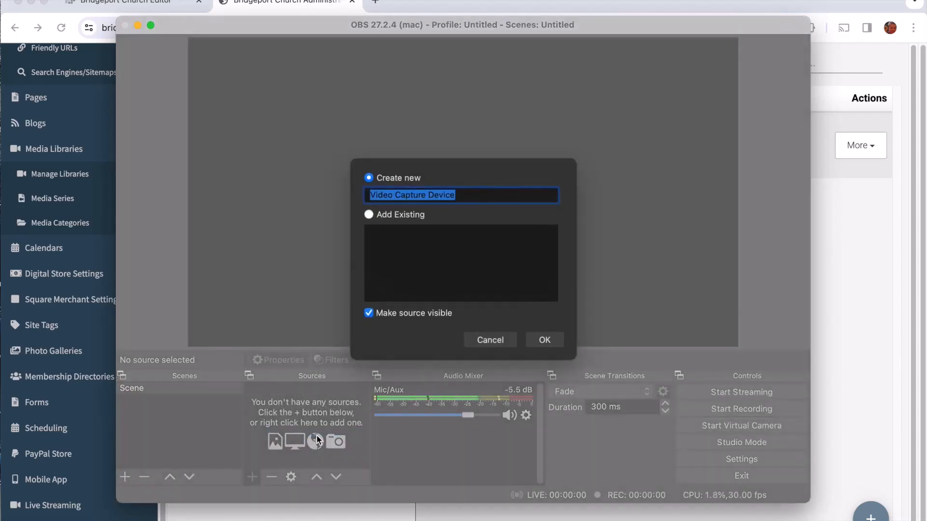
mouse_move(541, 330)
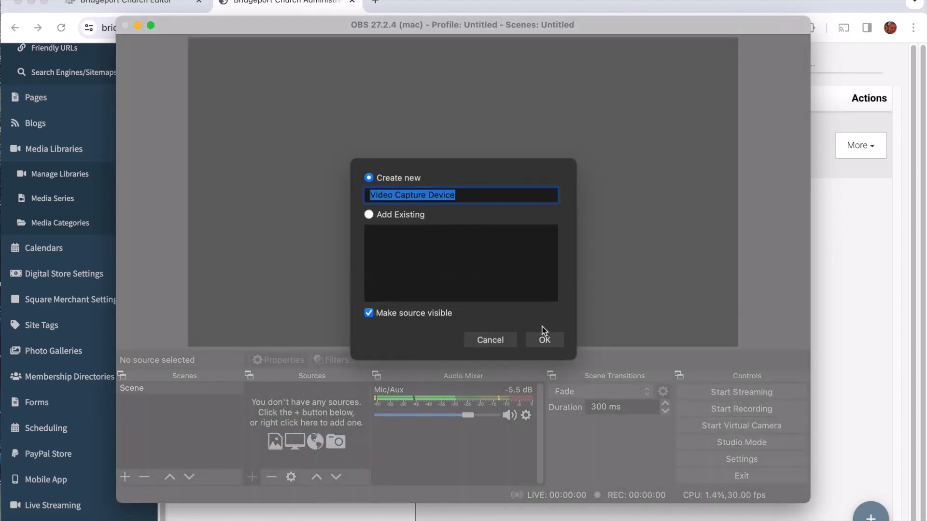
left_click(542, 340)
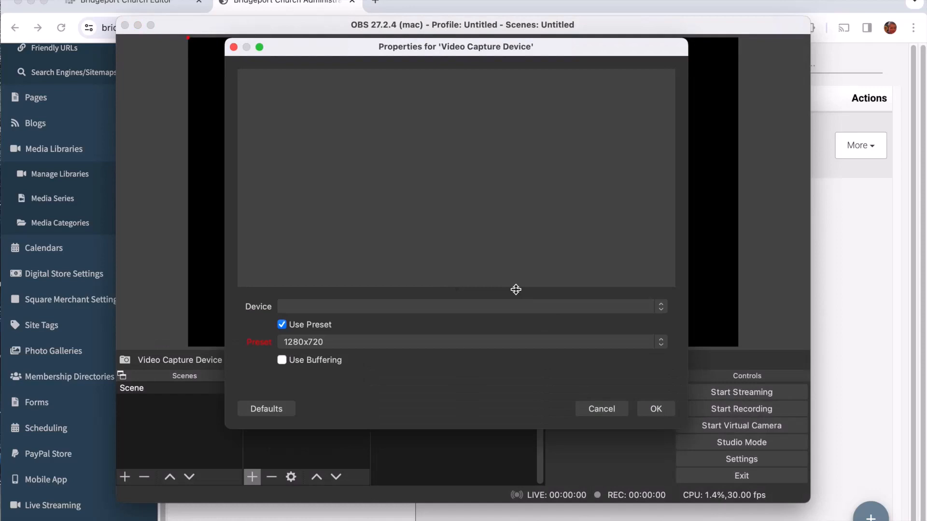
left_click(471, 306)
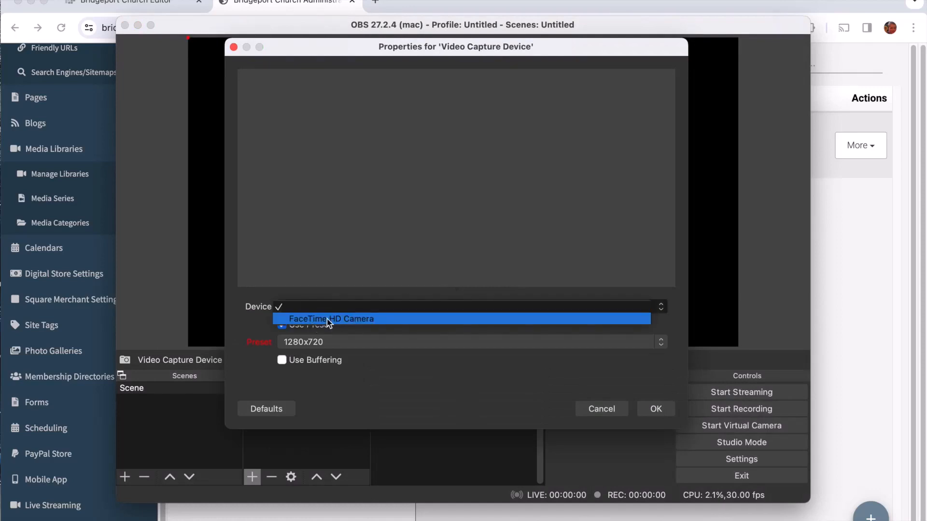
left_click(330, 319)
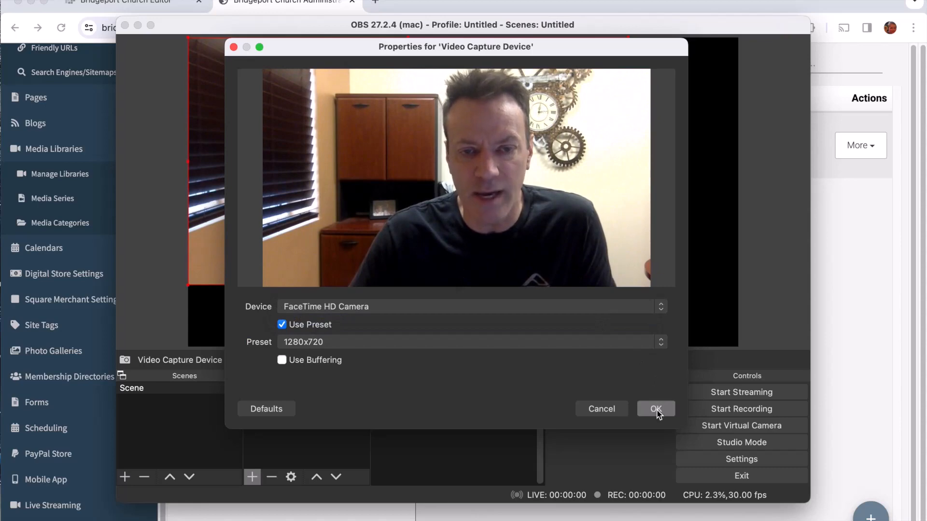
left_click(655, 409)
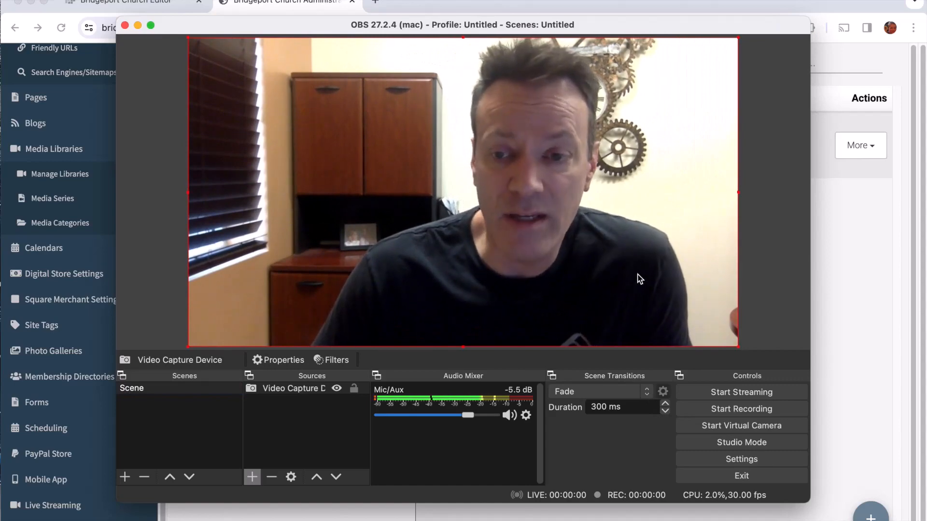
mouse_move(740, 392)
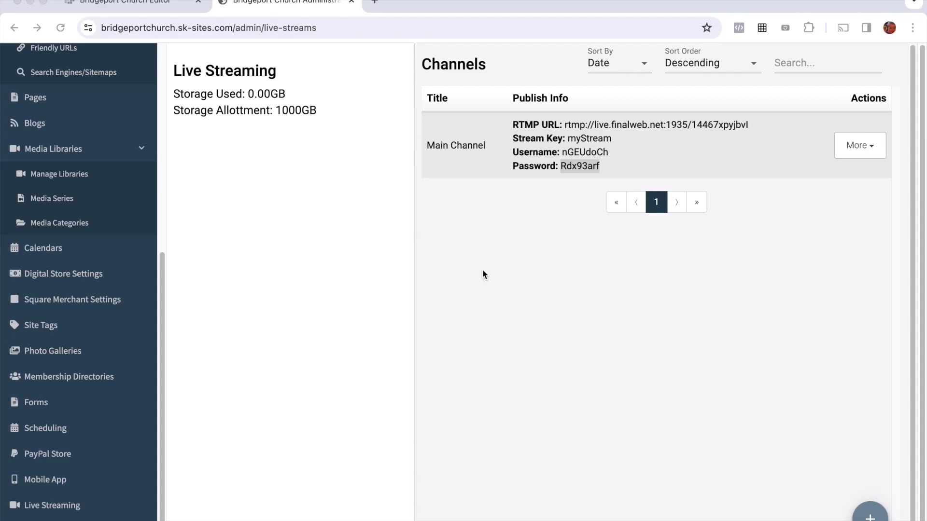
mouse_move(481, 271)
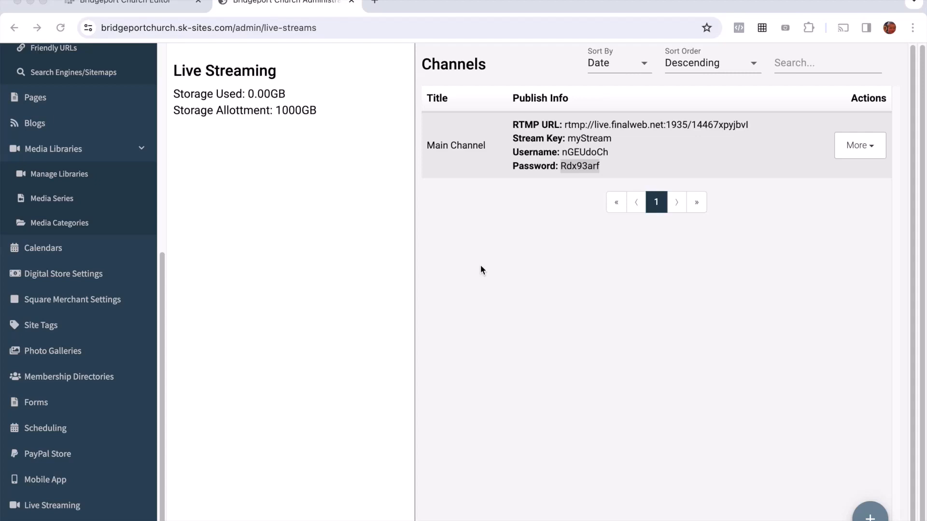
mouse_move(361, 239)
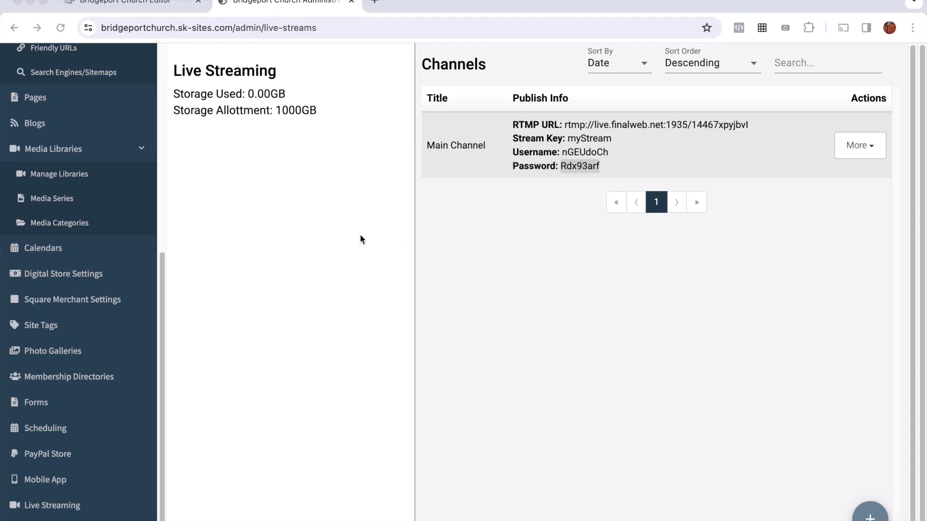
mouse_move(215, 62)
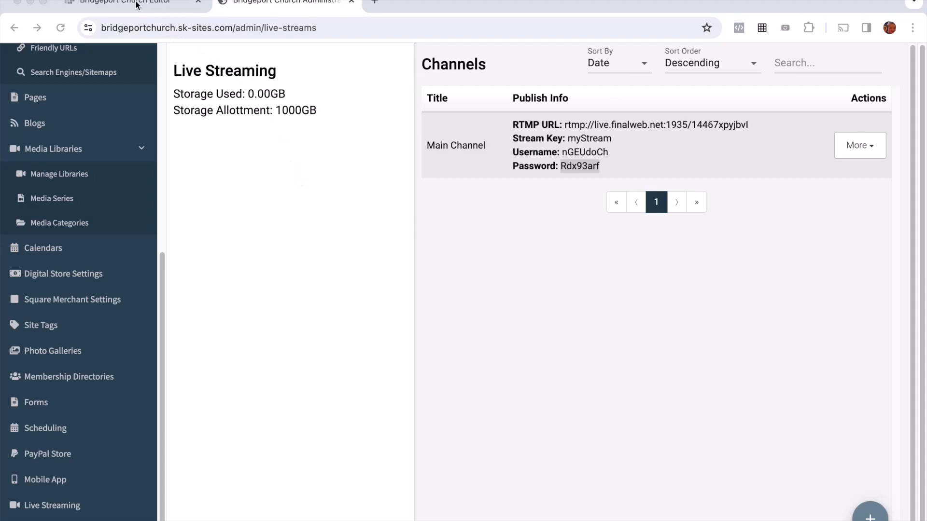
Step: Switch from the Live Streaming admin back to the Bridgeport Church Editor tab
left_click(130, 6)
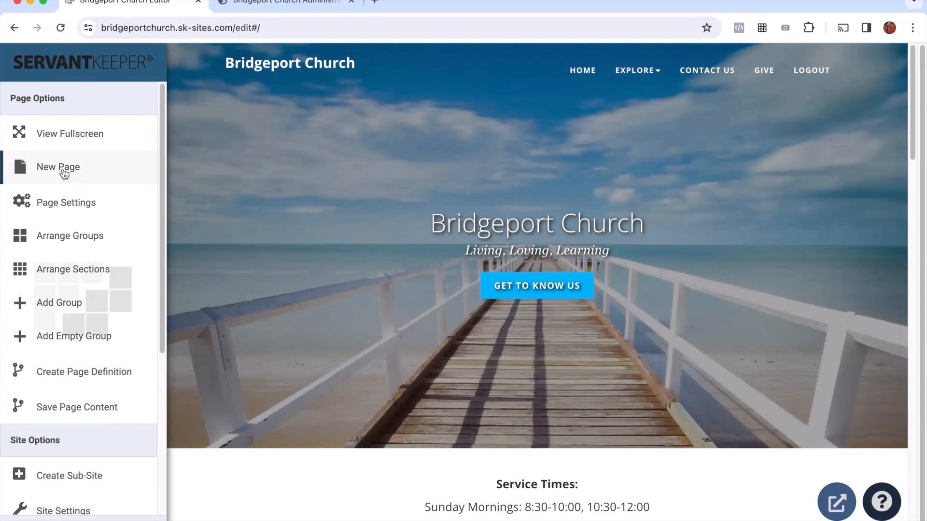
Step: Create a new Blank Page with Small Header titled 'Live Streaming'
left_click(57, 167)
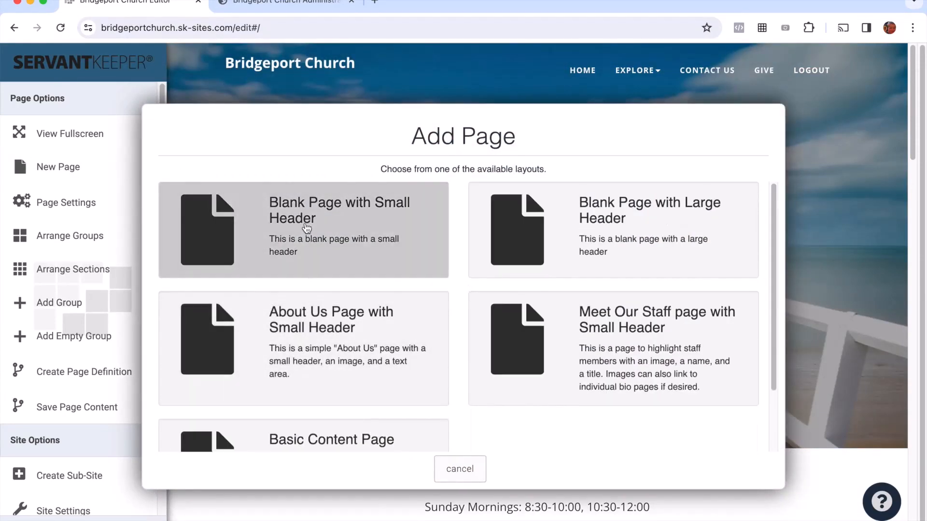
left_click(459, 469)
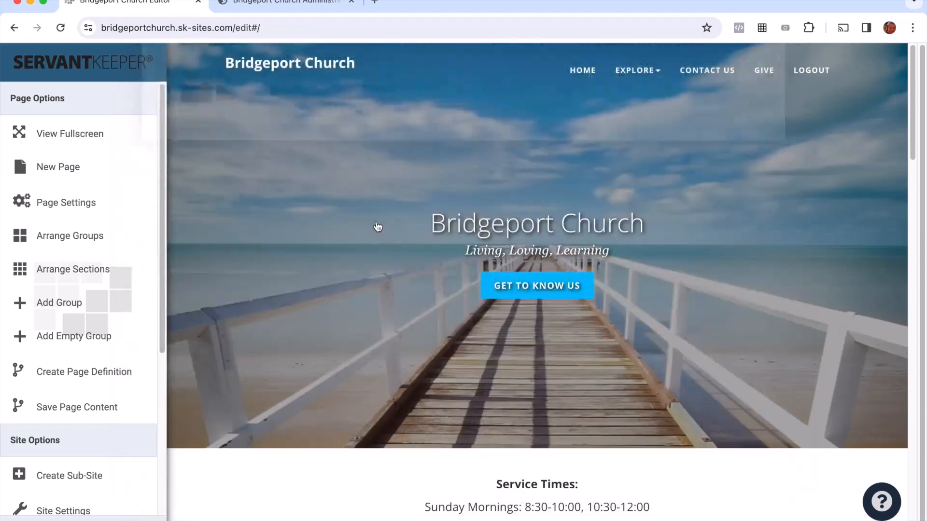
left_click(58, 167)
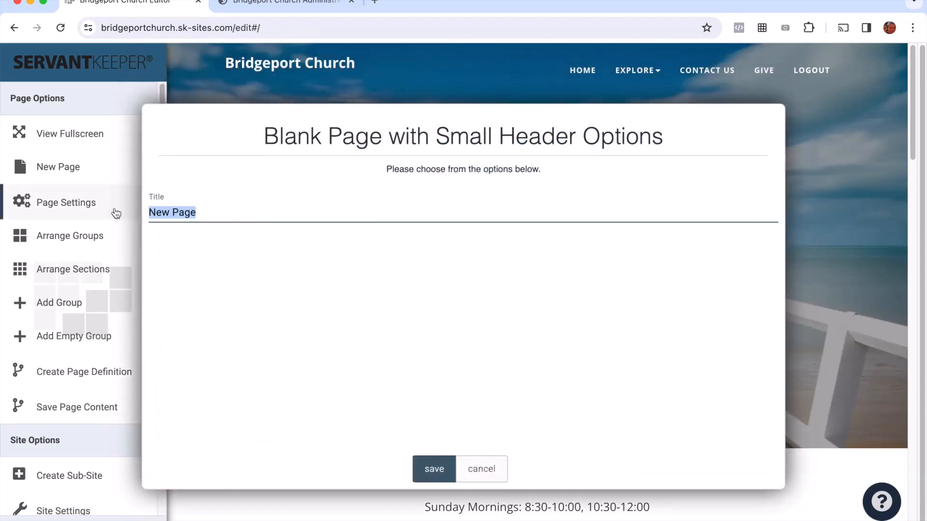
type("Live St")
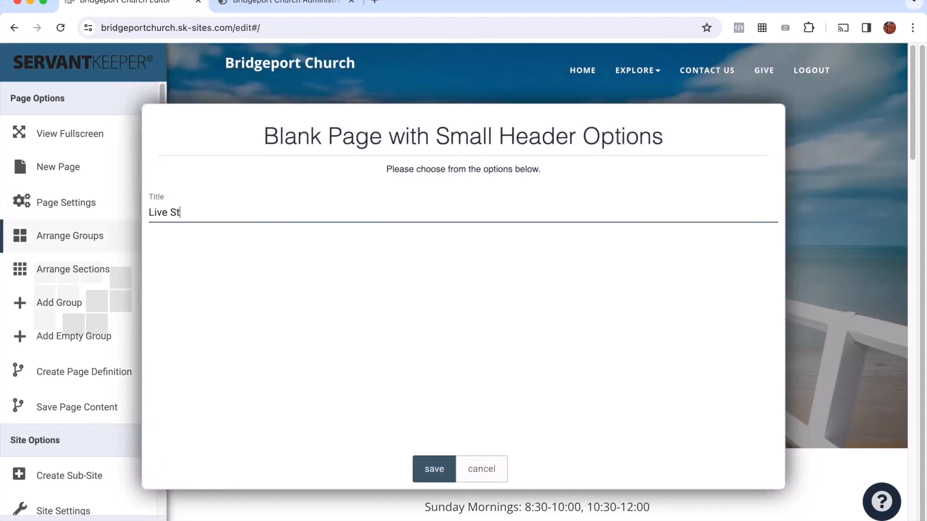
type("reaming")
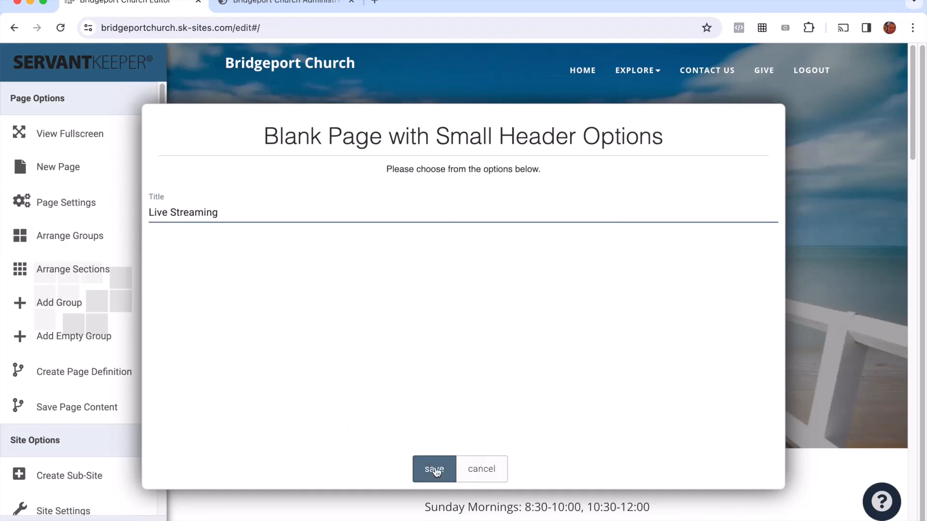
left_click(433, 469)
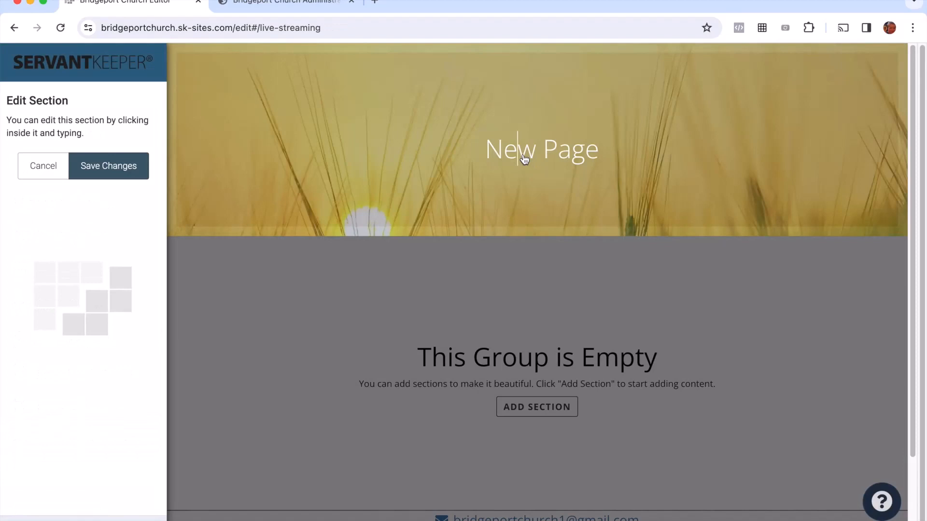
Step: Retitle the new page's header text to 'Live Streaming' and save the change
type("Live St")
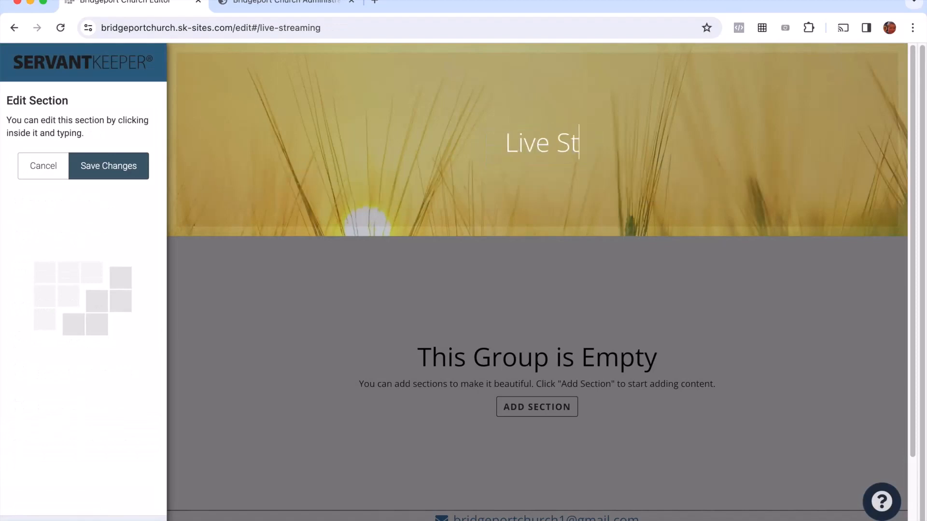
left_click(108, 165)
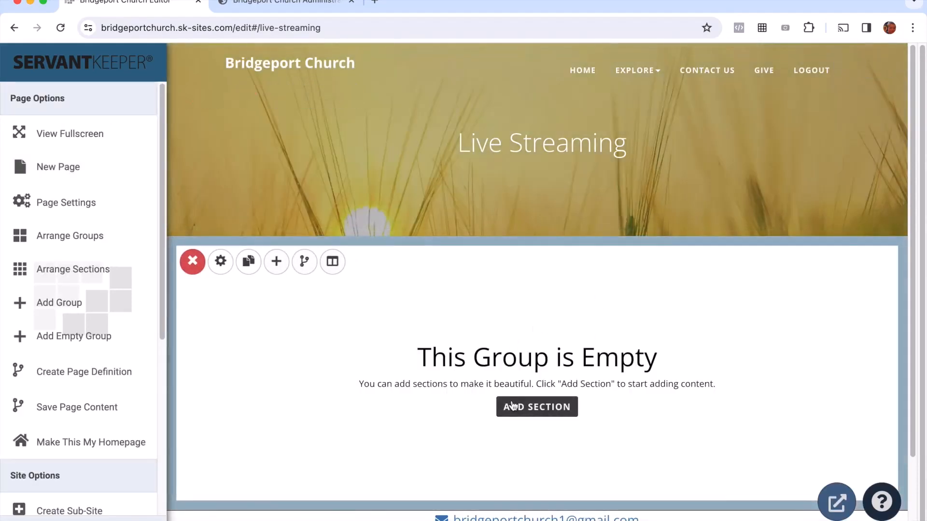
Step: Add a Video section of type Live Stream using Main Channel to the page
left_click(535, 406)
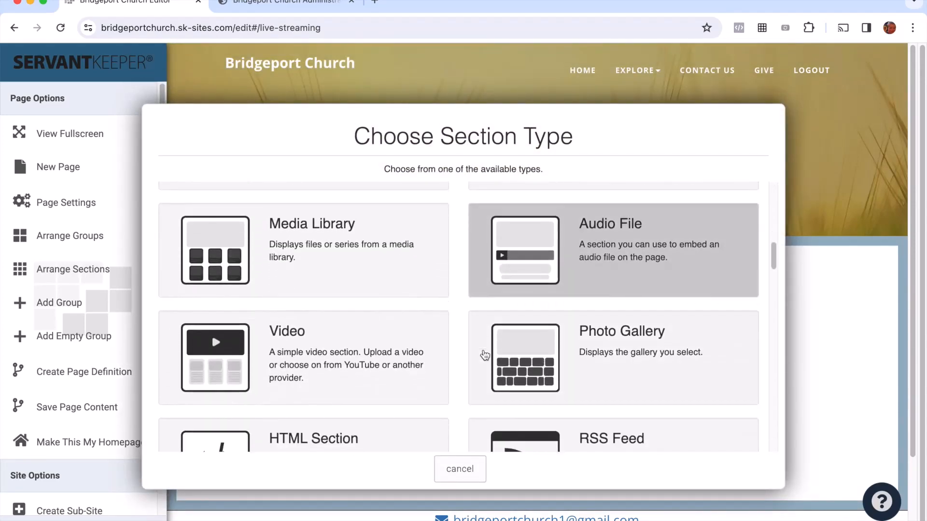
scroll("down", 3)
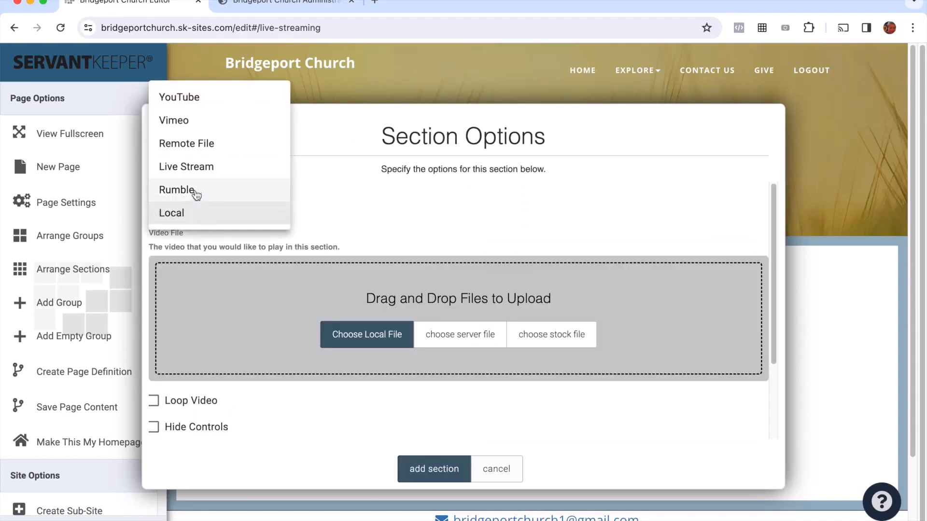
left_click(185, 166)
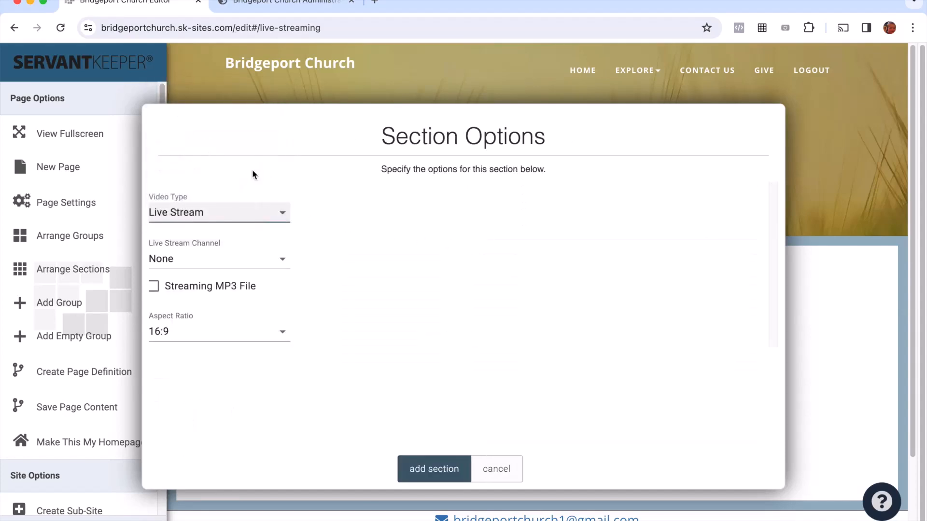
left_click(218, 259)
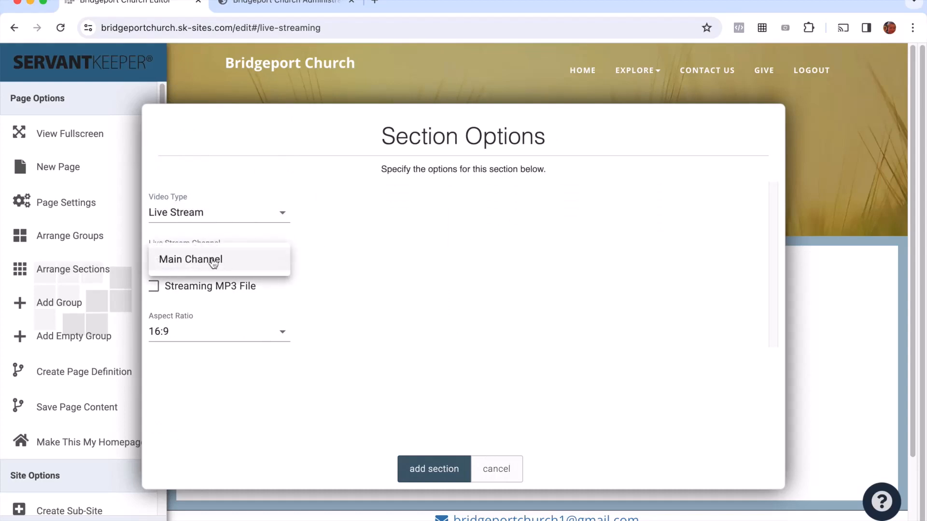
left_click(190, 259)
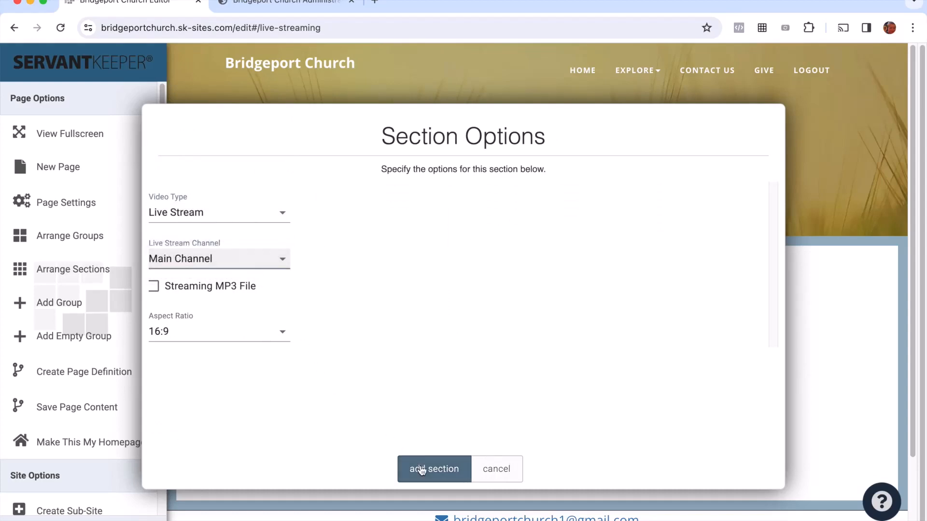
left_click(433, 469)
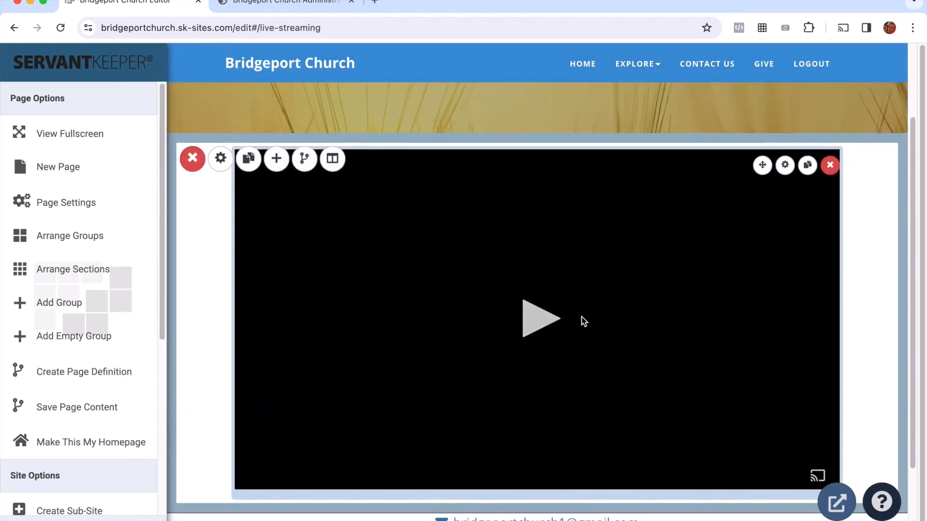
mouse_move(591, 328)
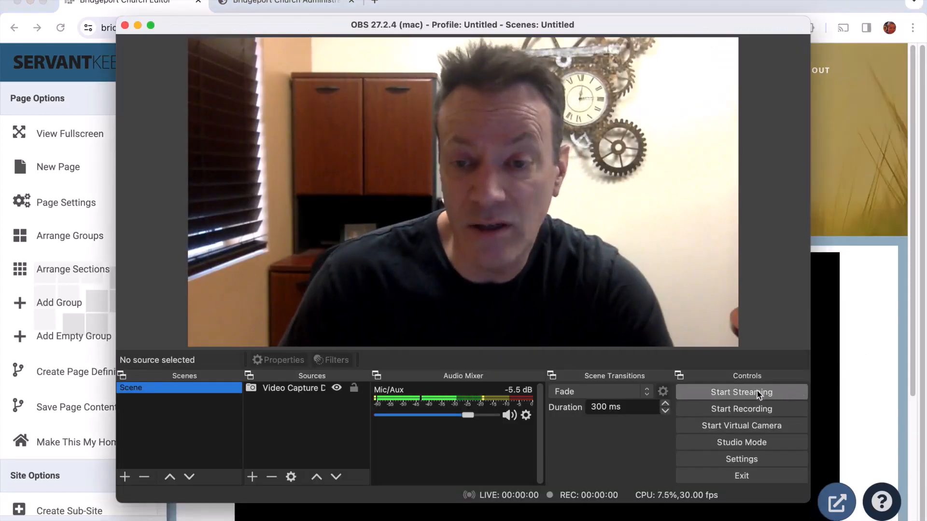
Step: Start streaming in OBS, confirm the stream plays on the SK Sites page, then stop streaming
left_click(742, 391)
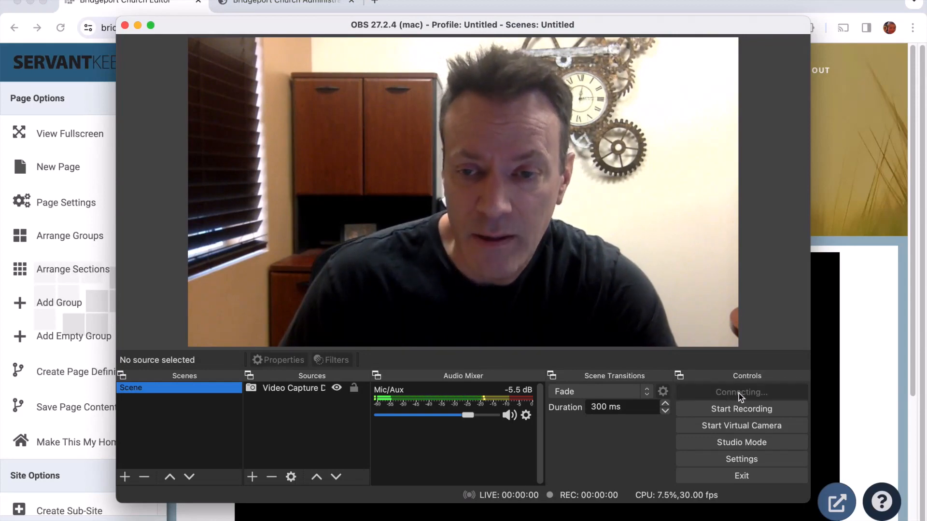
left_click(741, 392)
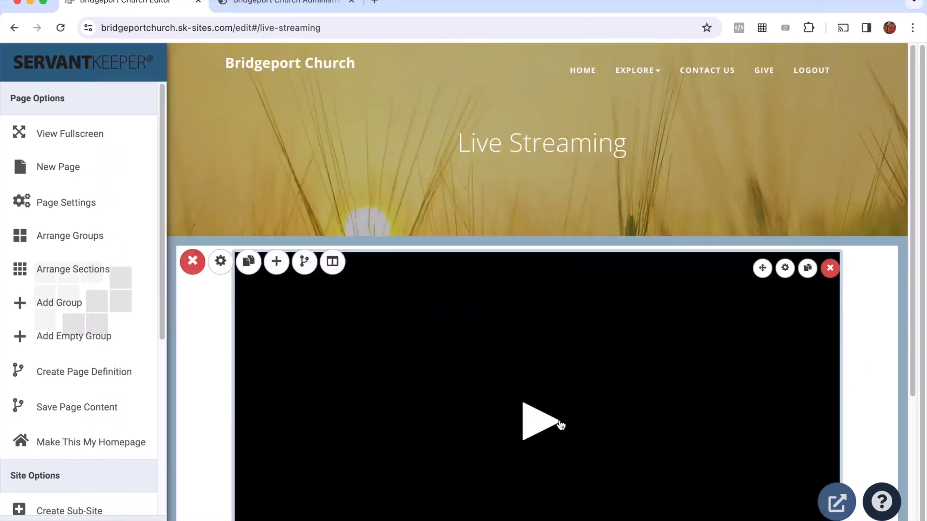
mouse_move(535, 424)
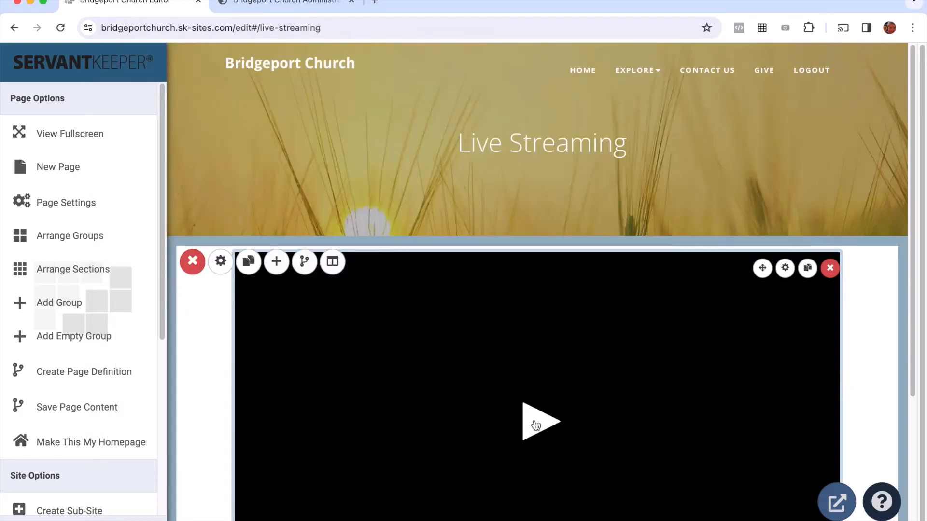
left_click(539, 421)
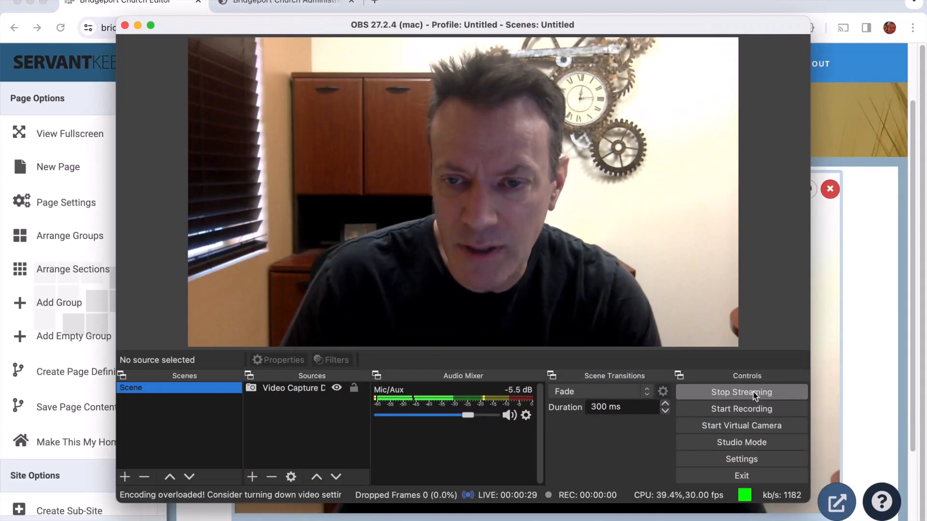
left_click(742, 392)
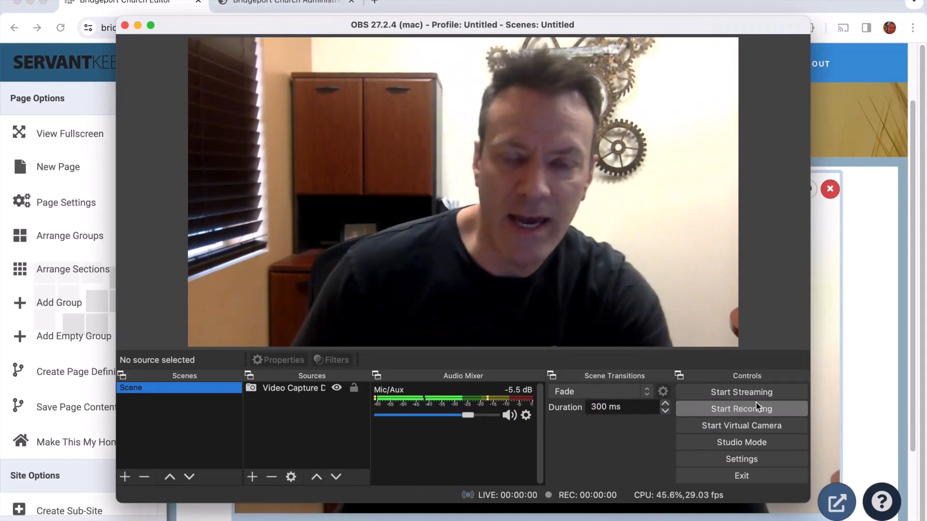